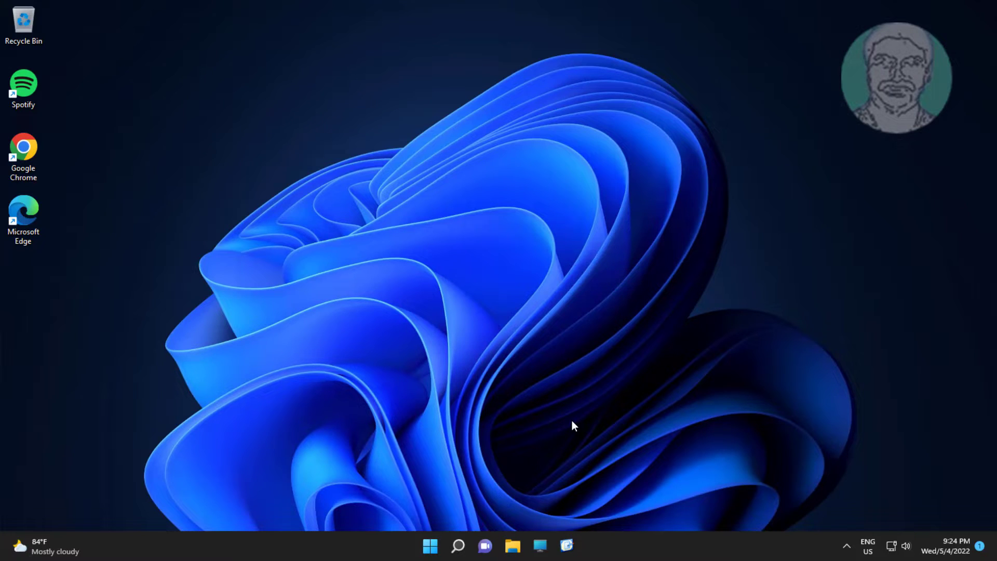
Search for powershell and launch Windows PowerShell as Administrator.
{"action": "left_click", "coordinate": [457, 545]}
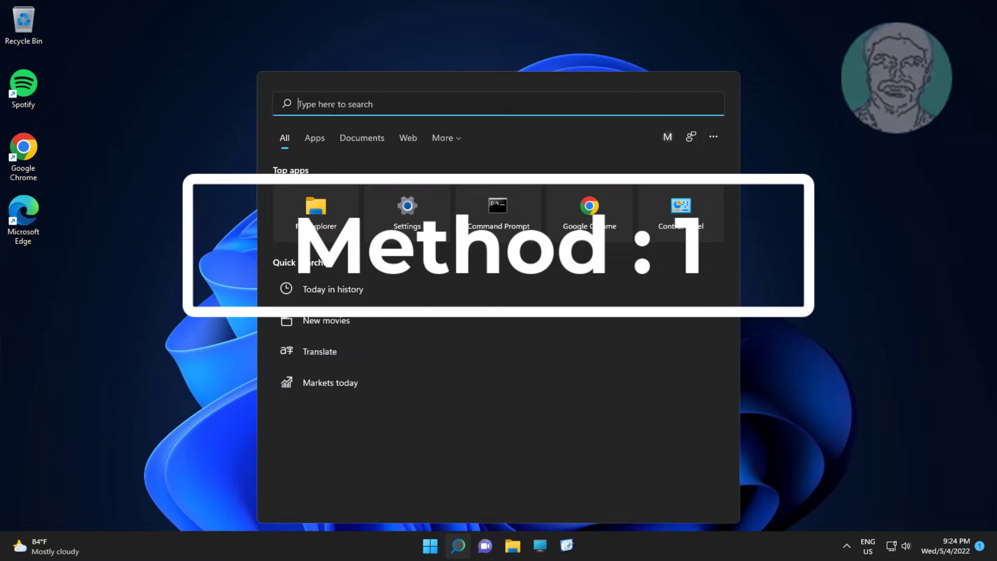
{"action": "type", "text": "print Management"}
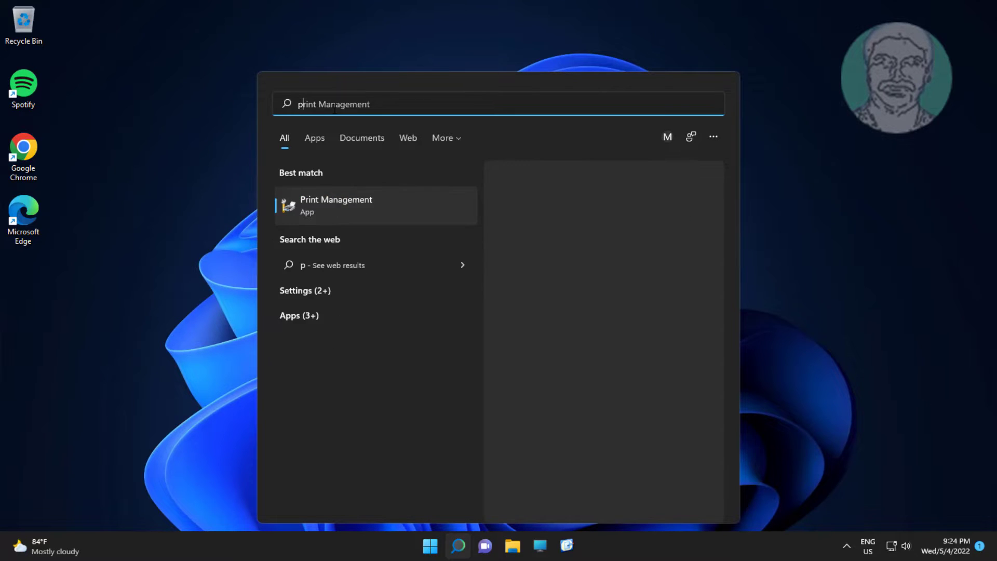
{"action": "type", "text": "powershell"}
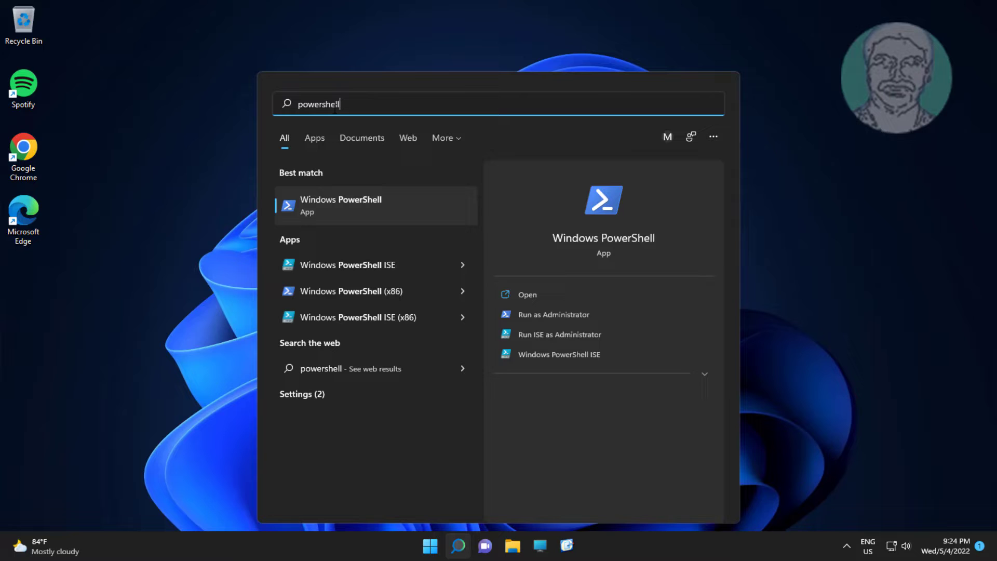
{"action": "right_click", "coordinate": [341, 204]}
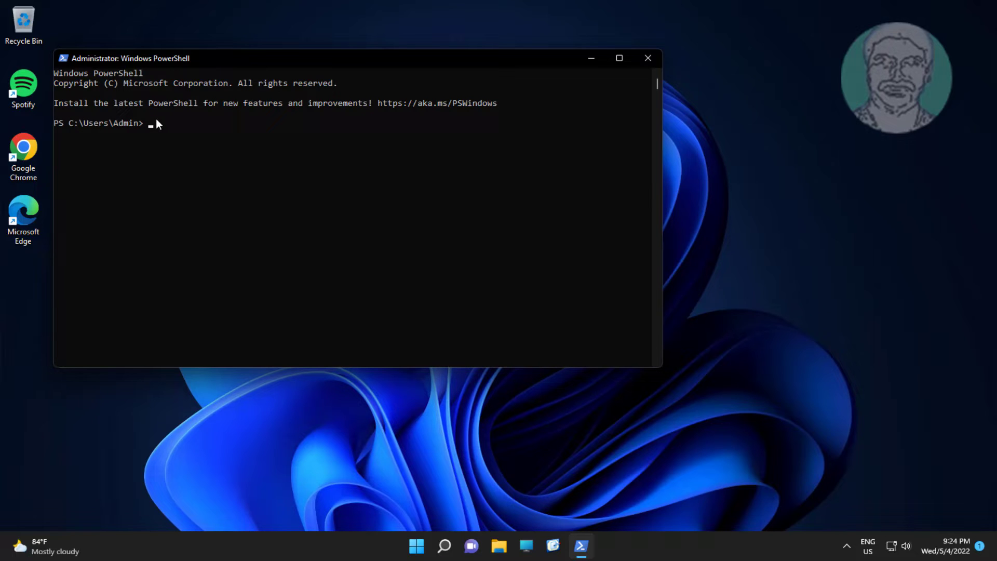
Run New-WinUserLanguageList en-US and Set-WinUserLanguageList, confirm with Y, then exit.
{"action": "type", "text": "$1 = New-WinUserLanguageList en-US"}
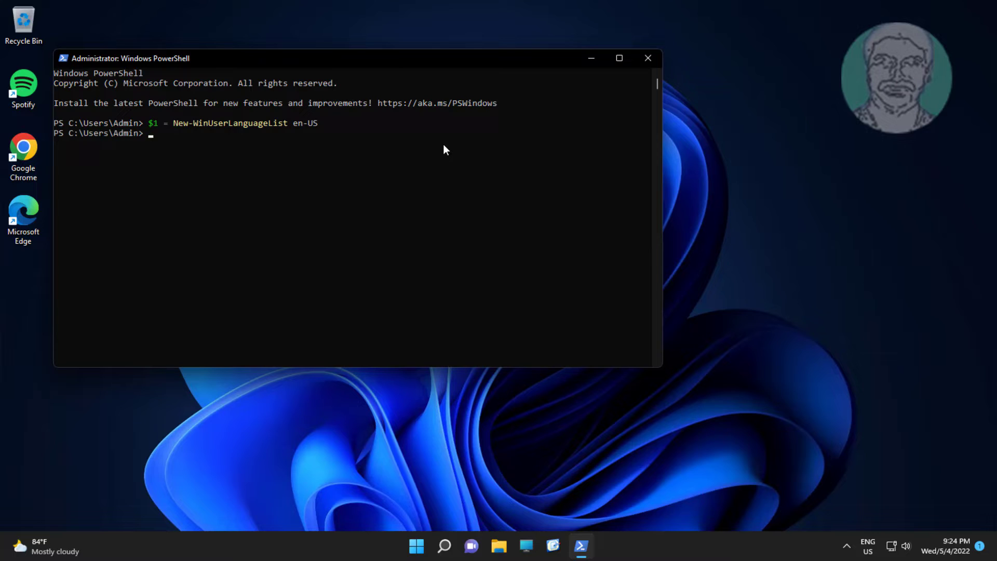
{"action": "type", "text": "Set-WinUserLanguageList $1"}
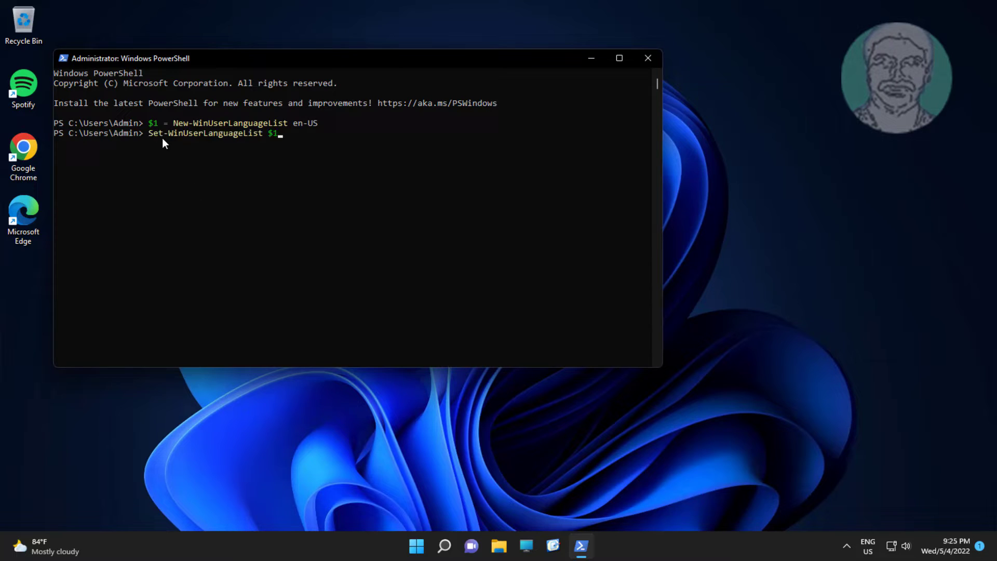
{"action": "key", "text": "enter"}
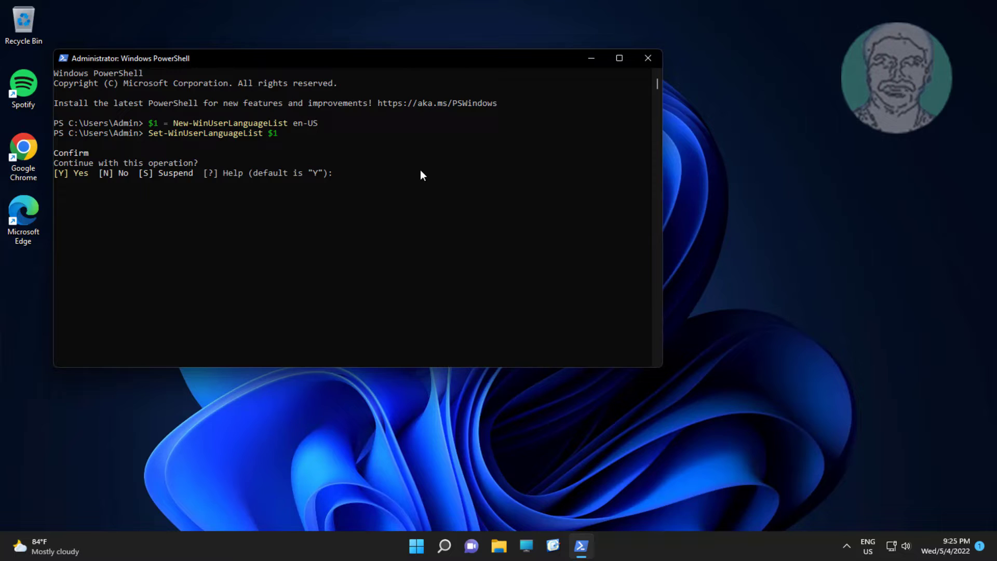
{"action": "type", "text": "Y"}
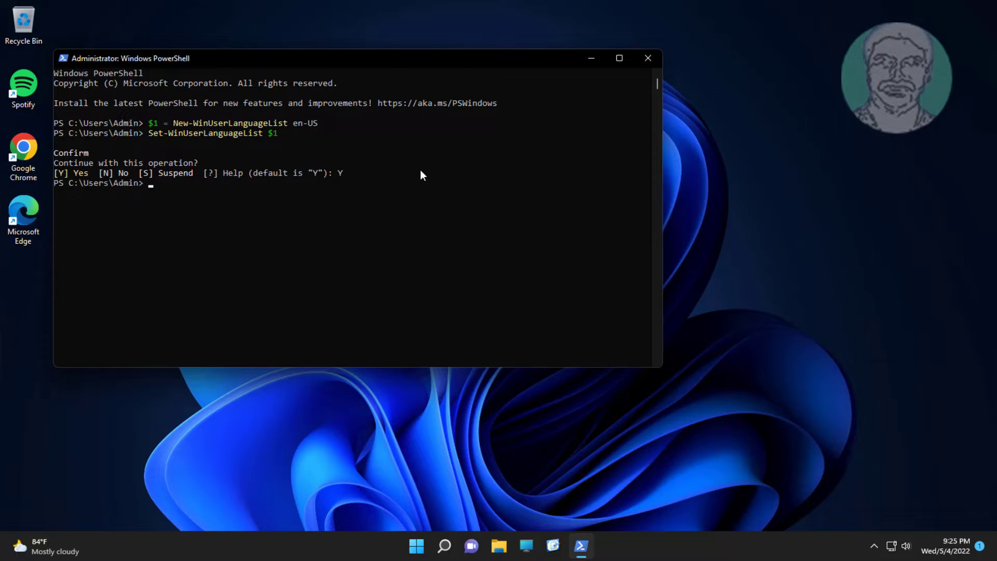
{"action": "mouse_move", "coordinate": [539, 195]}
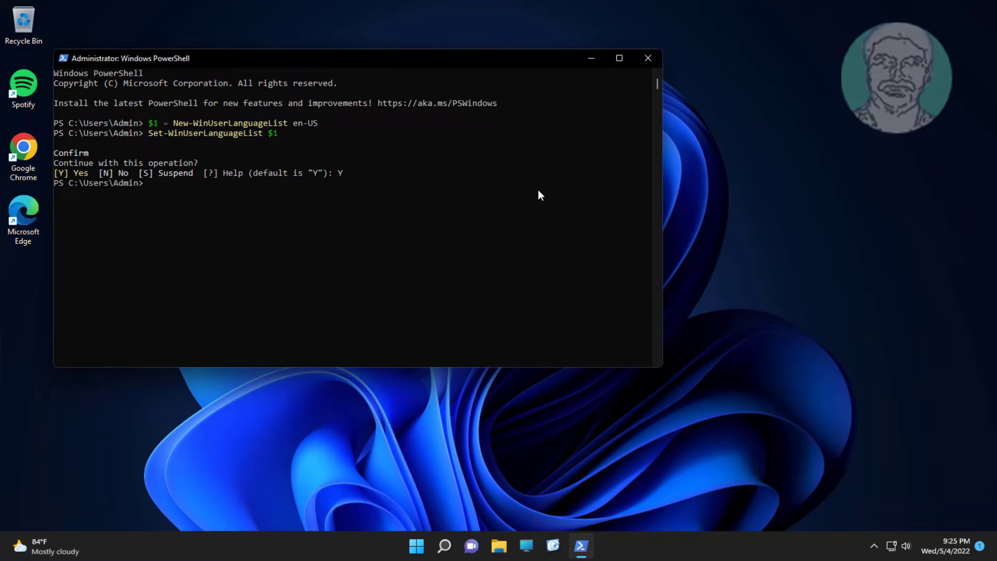
{"action": "type", "text": "exi"}
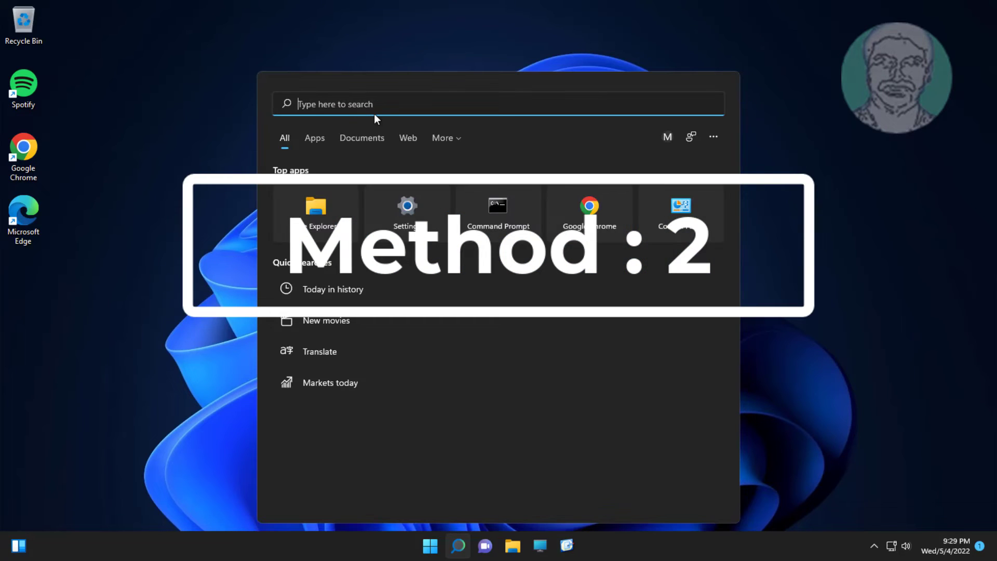
Search for regedit and open Registry Editor.
{"action": "type", "text": "regedit"}
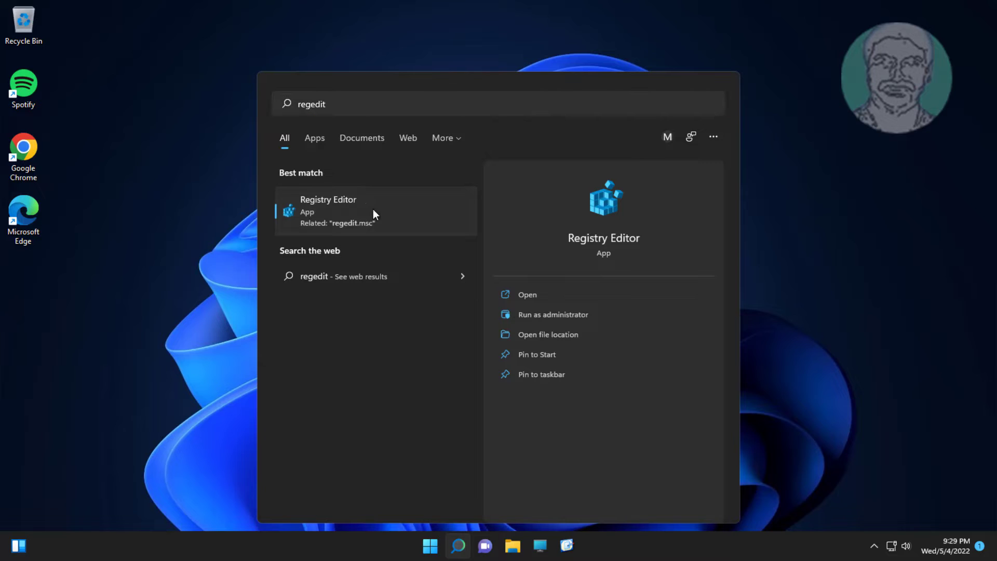
{"action": "left_click", "coordinate": [328, 199]}
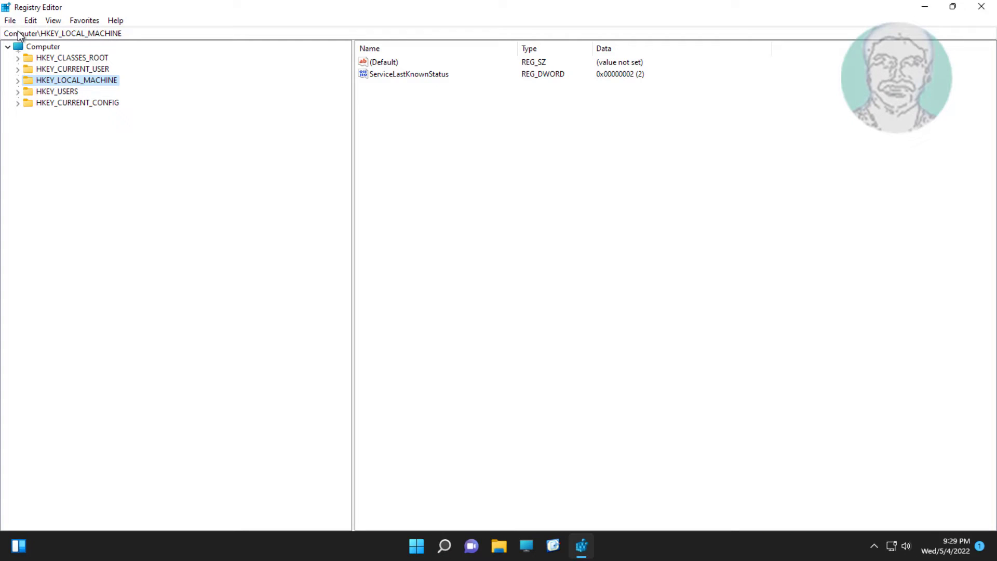
Export the whole registry from Computer level as regbackup to Documents.
{"action": "left_click", "coordinate": [42, 46]}
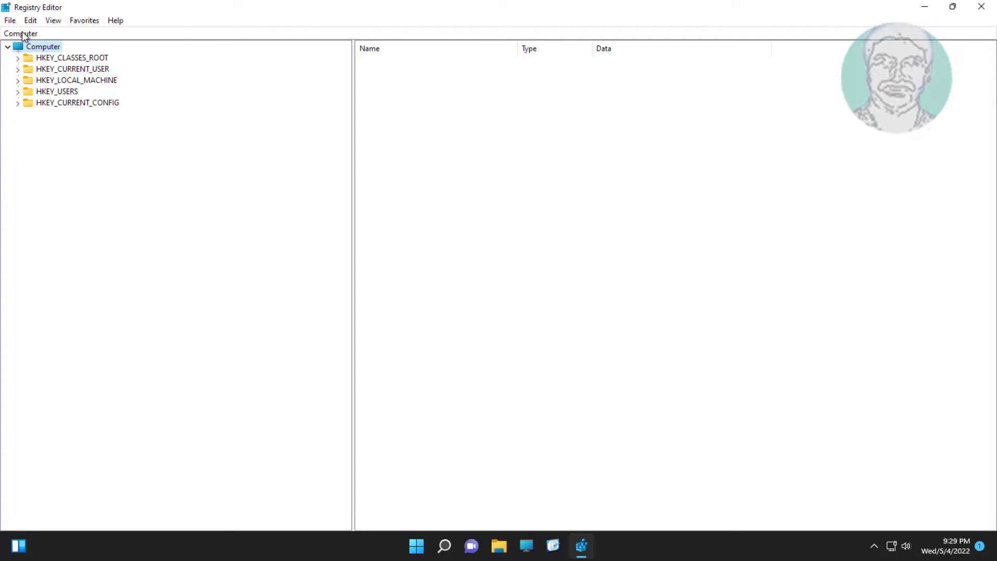
{"action": "left_click", "coordinate": [9, 20]}
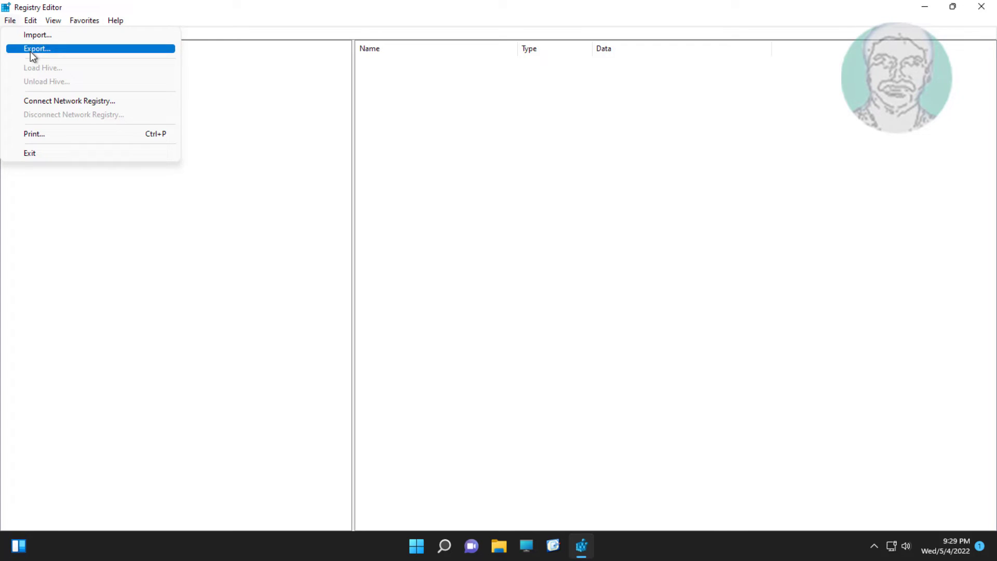
{"action": "left_click", "coordinate": [37, 49]}
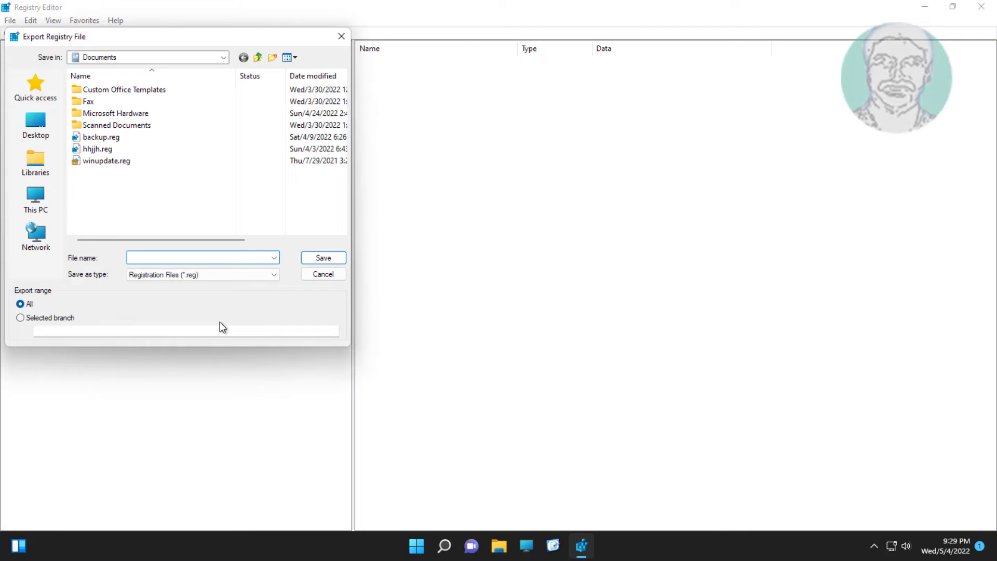
{"action": "type", "text": "regbackup"}
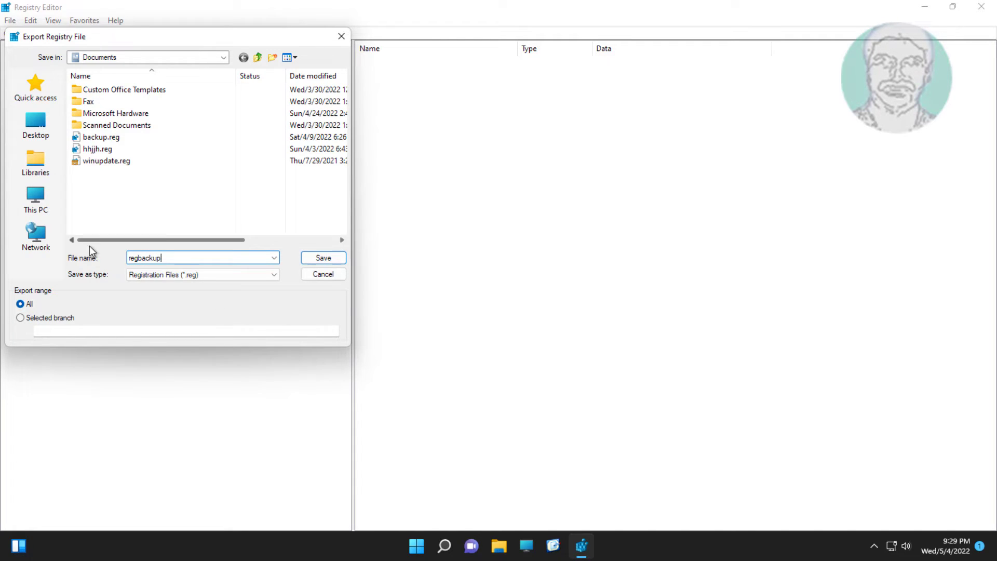
{"action": "left_click", "coordinate": [322, 258]}
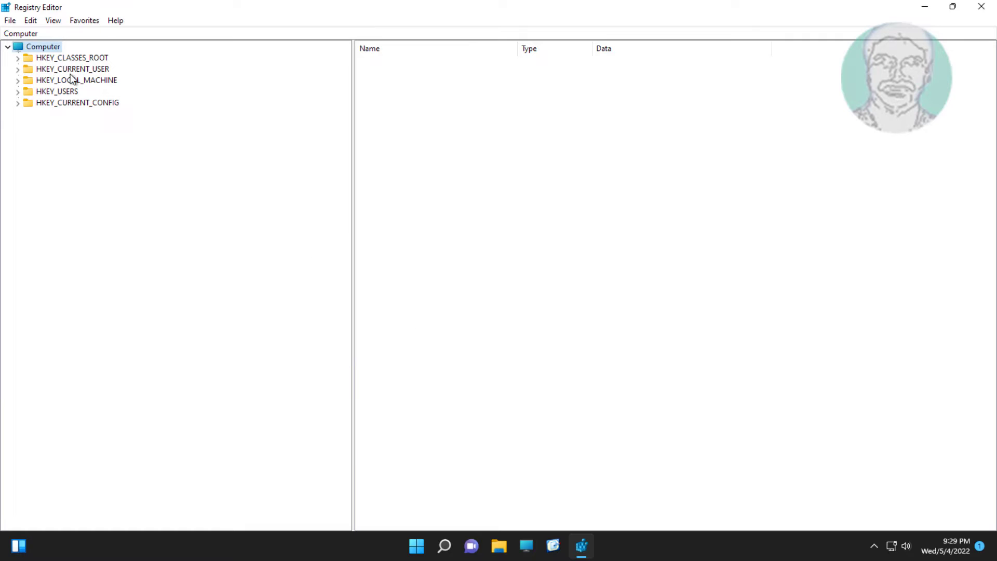
Delete HKEY_CURRENT_USER\Keyboard Layout\Preload, confirm with Yes, and collapse the hive.
{"action": "left_click", "coordinate": [71, 68]}
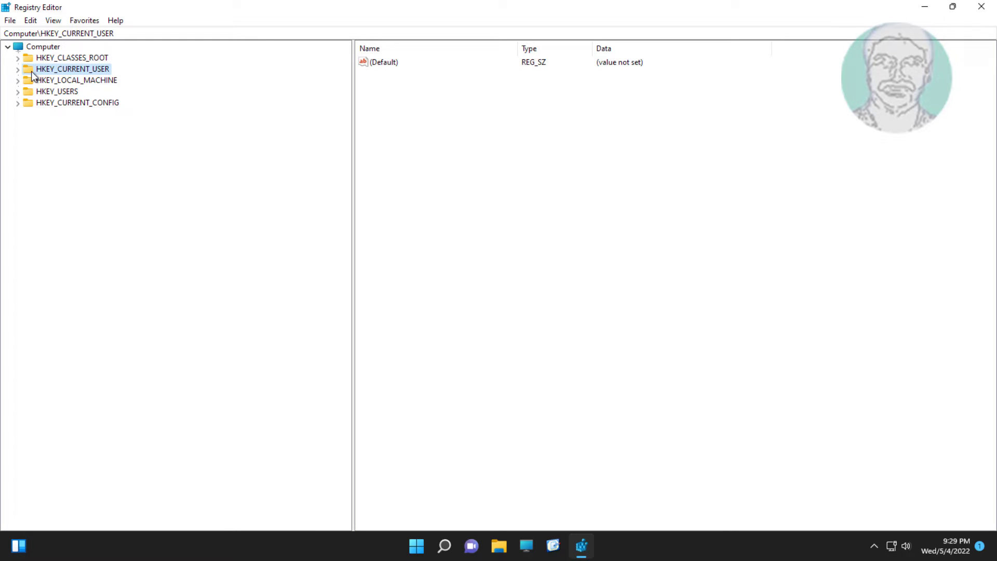
{"action": "left_click", "coordinate": [19, 69]}
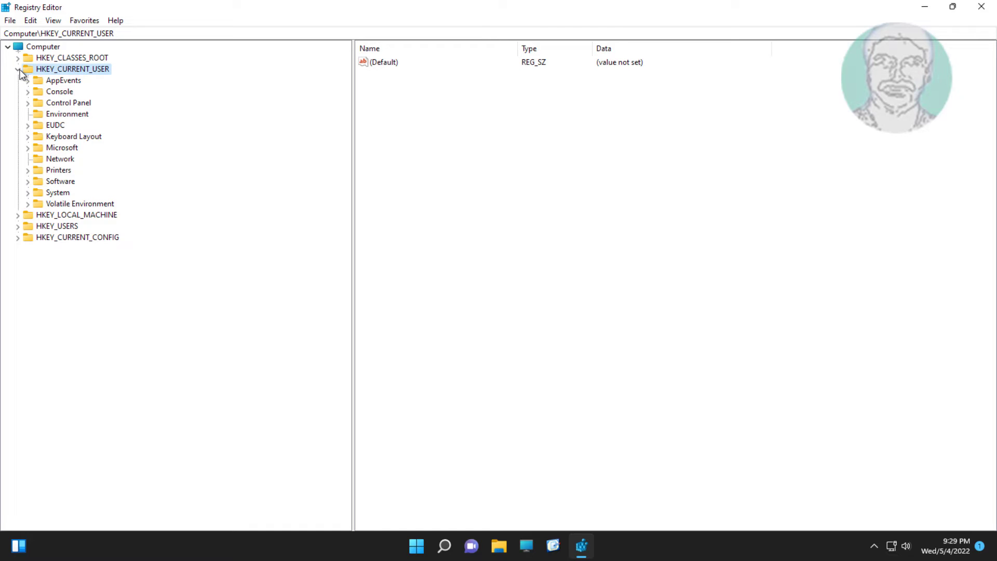
{"action": "mouse_move", "coordinate": [101, 113]}
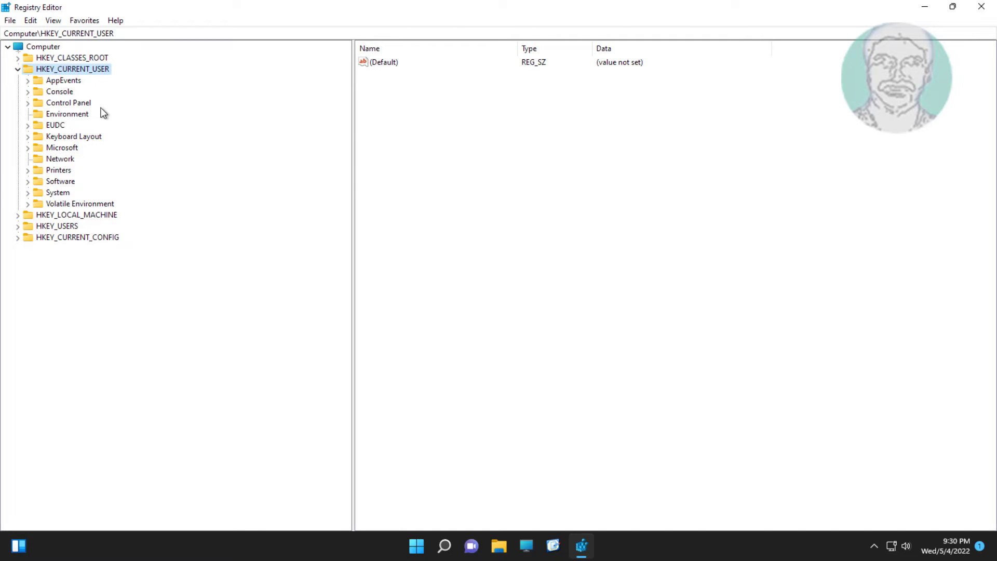
{"action": "mouse_move", "coordinate": [92, 139]}
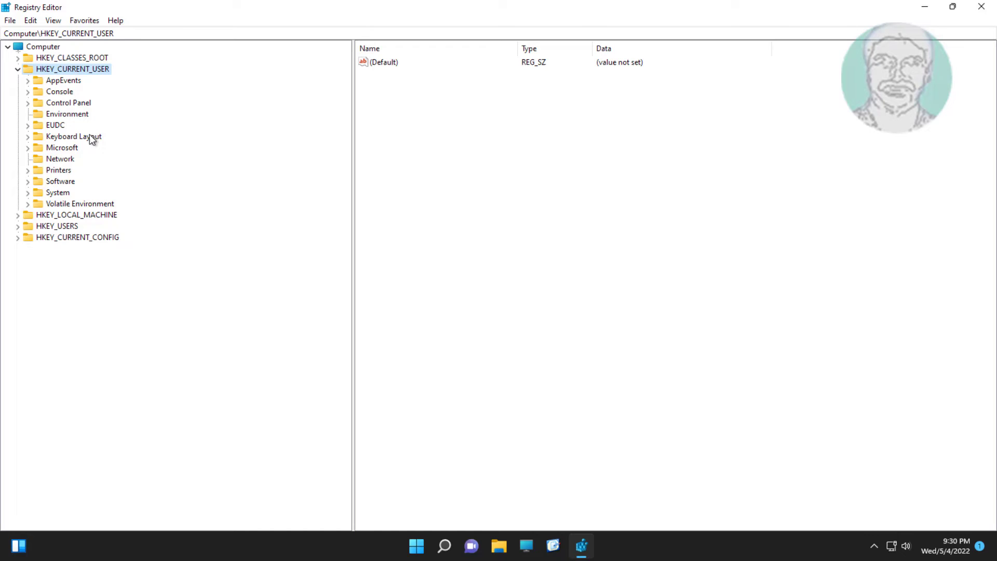
{"action": "left_click", "coordinate": [73, 137]}
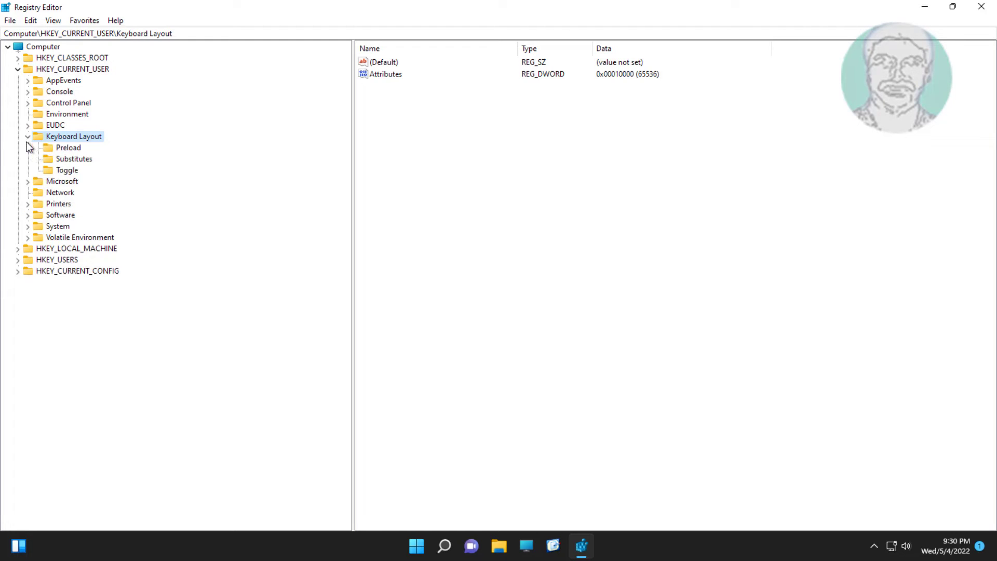
{"action": "left_click", "coordinate": [68, 147]}
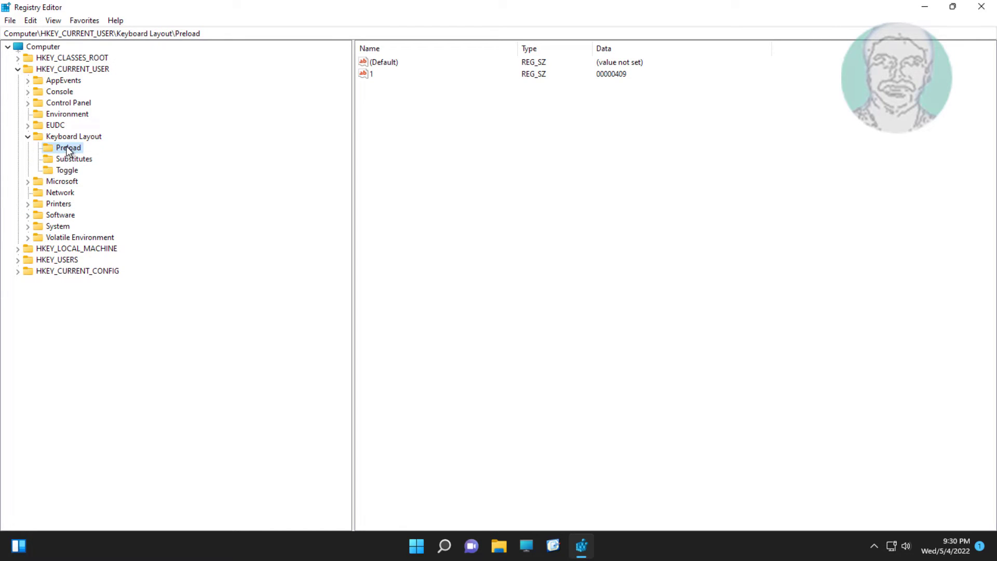
{"action": "right_click", "coordinate": [68, 148]}
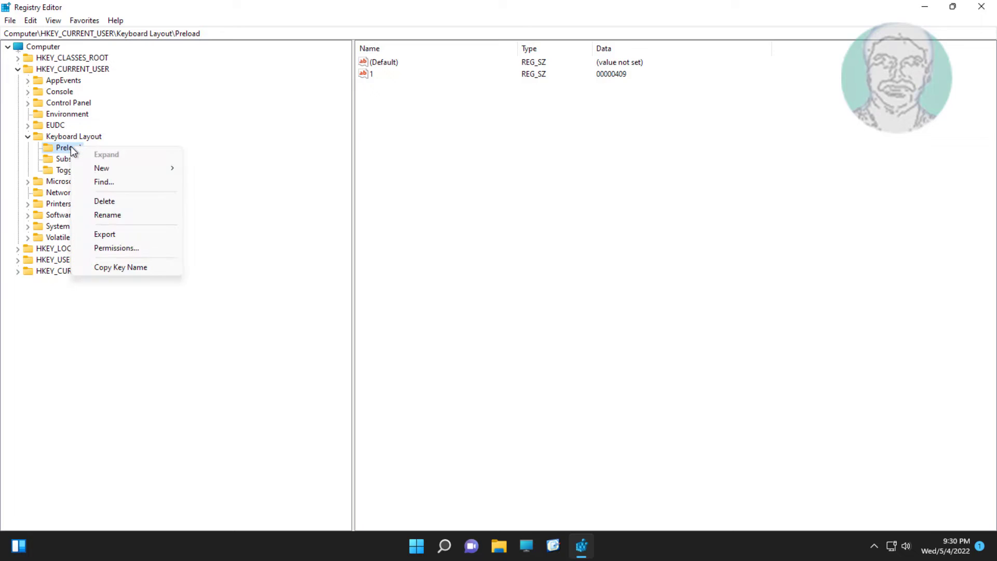
{"action": "left_click", "coordinate": [104, 201]}
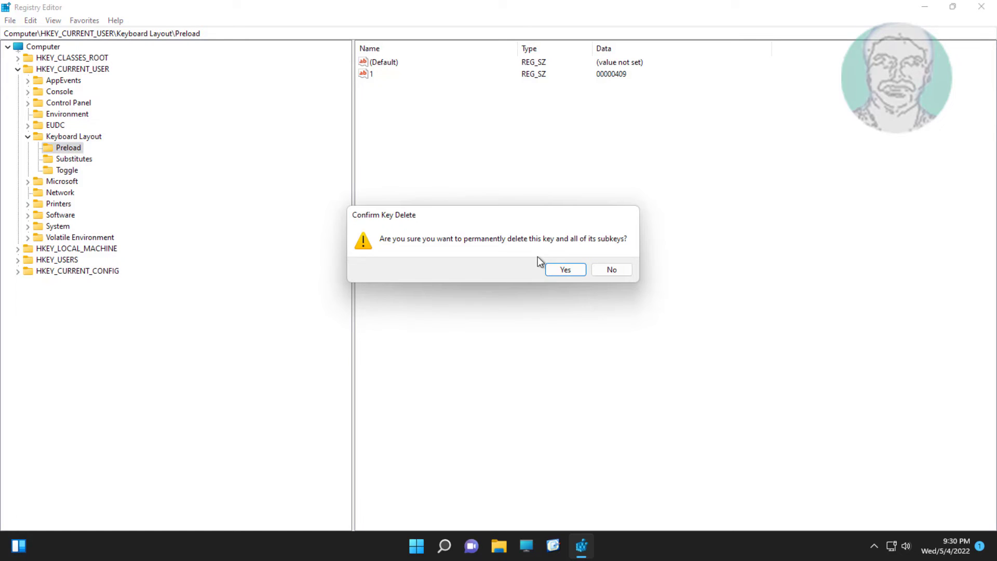
{"action": "left_click", "coordinate": [565, 269]}
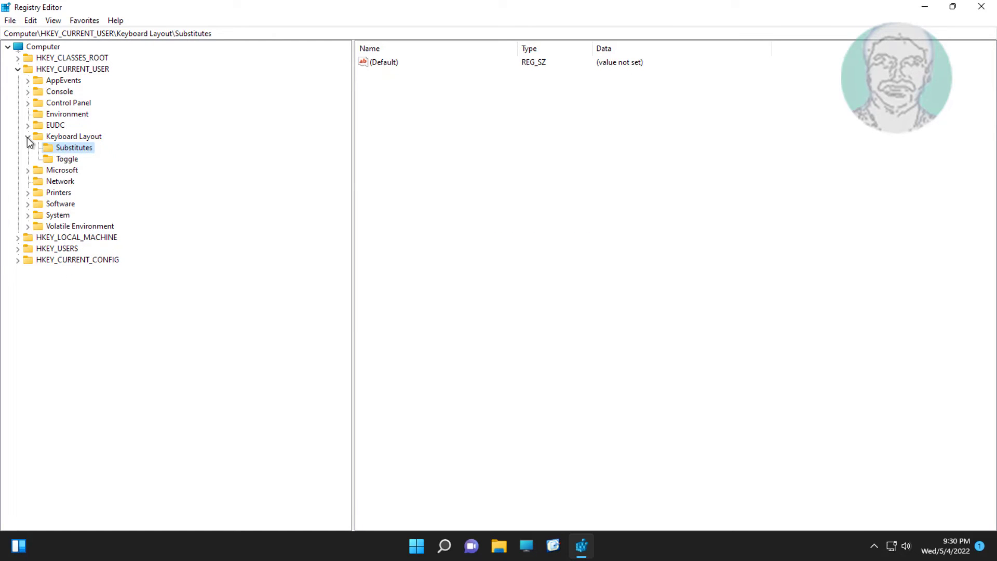
{"action": "left_click", "coordinate": [18, 68]}
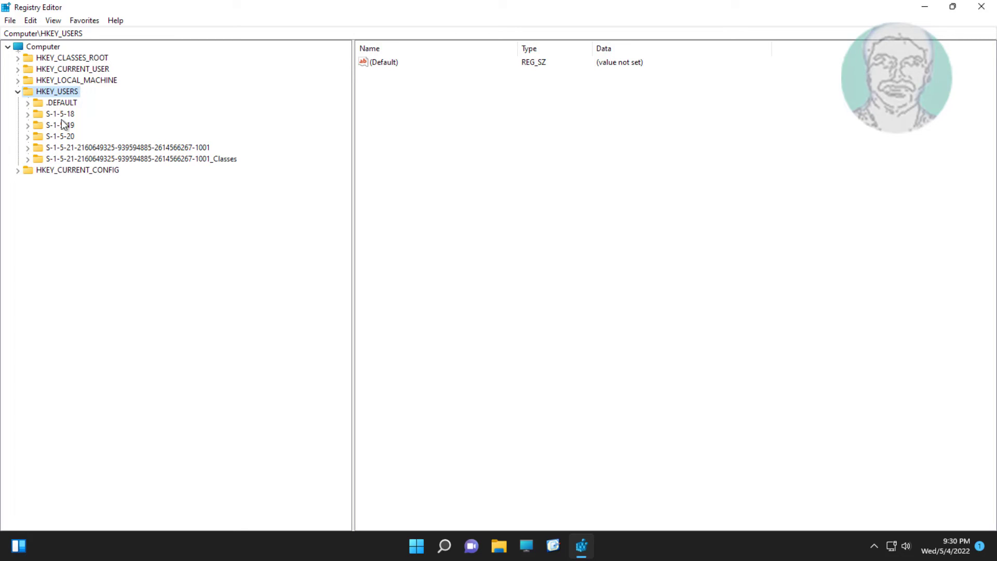
Delete HKEY_USERS\.DEFAULT\Keyboard Layout\Preload, confirm with Yes, and collapse HKEY_USERS.
{"action": "left_click", "coordinate": [28, 103]}
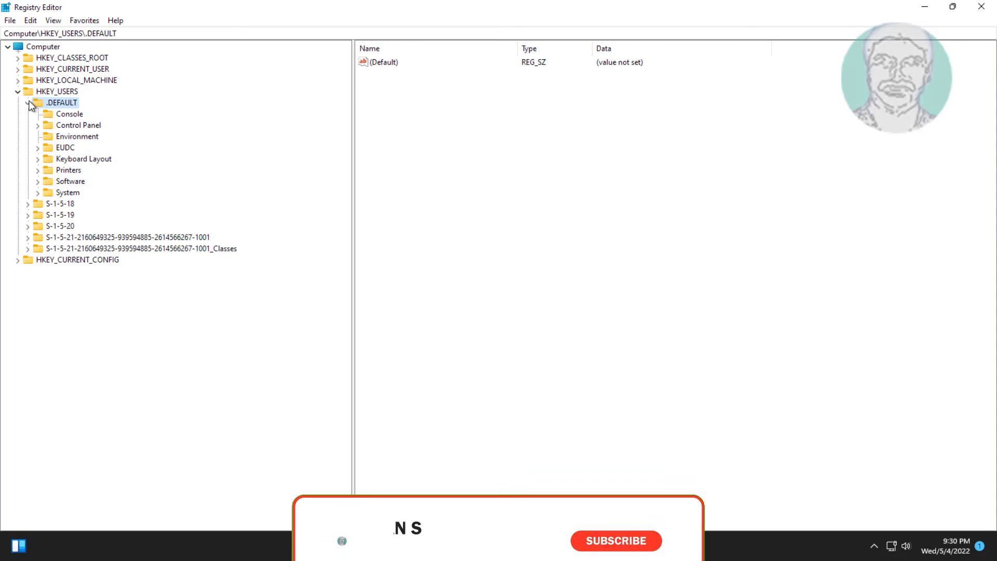
{"action": "left_click", "coordinate": [84, 158]}
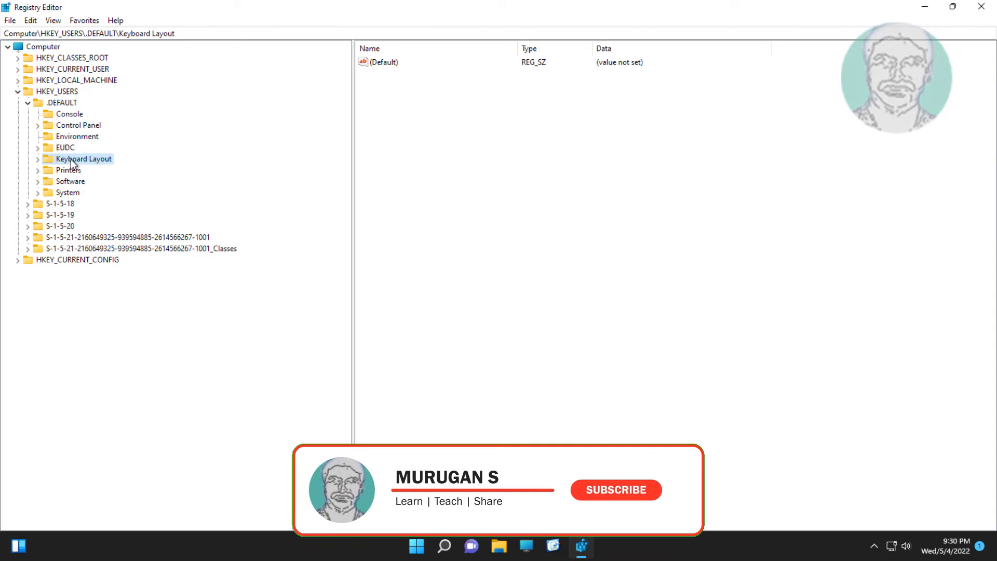
{"action": "left_click", "coordinate": [37, 158]}
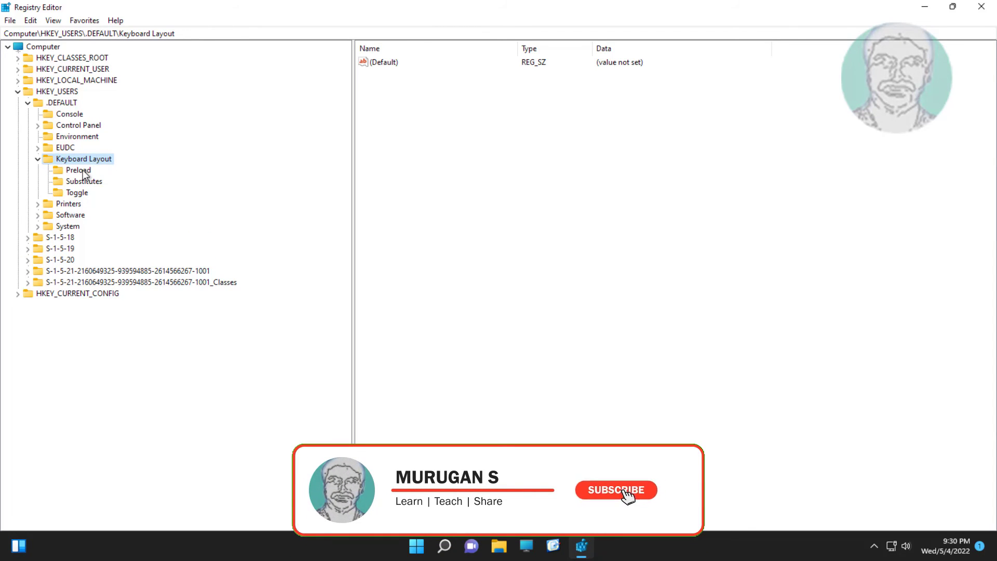
{"action": "right_click", "coordinate": [78, 169]}
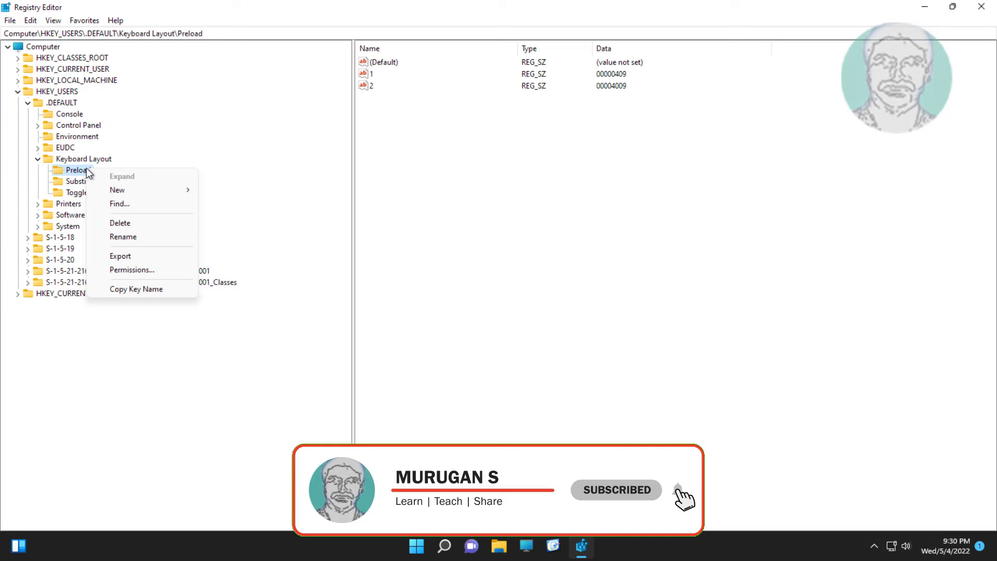
{"action": "left_click", "coordinate": [119, 223]}
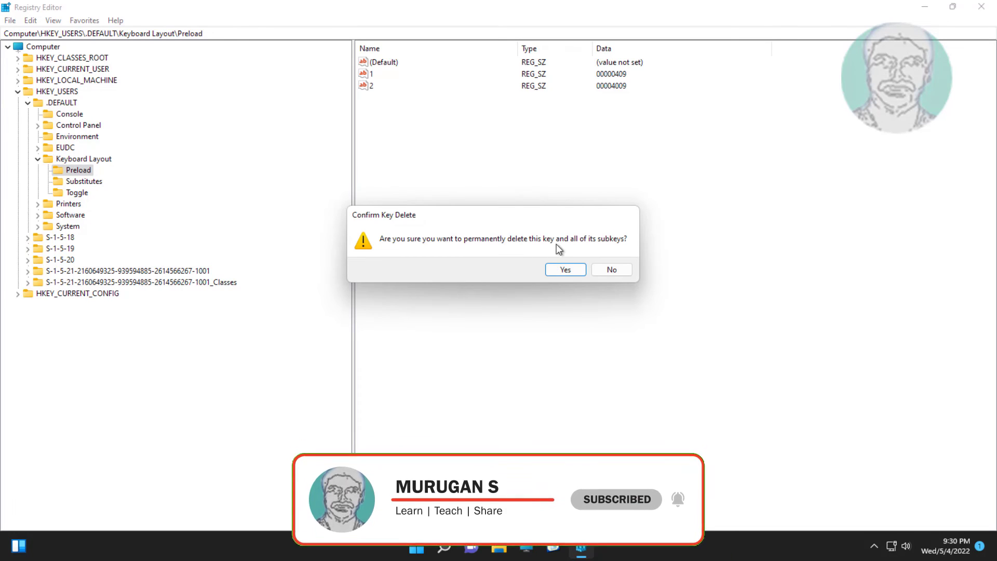
{"action": "left_click", "coordinate": [564, 269]}
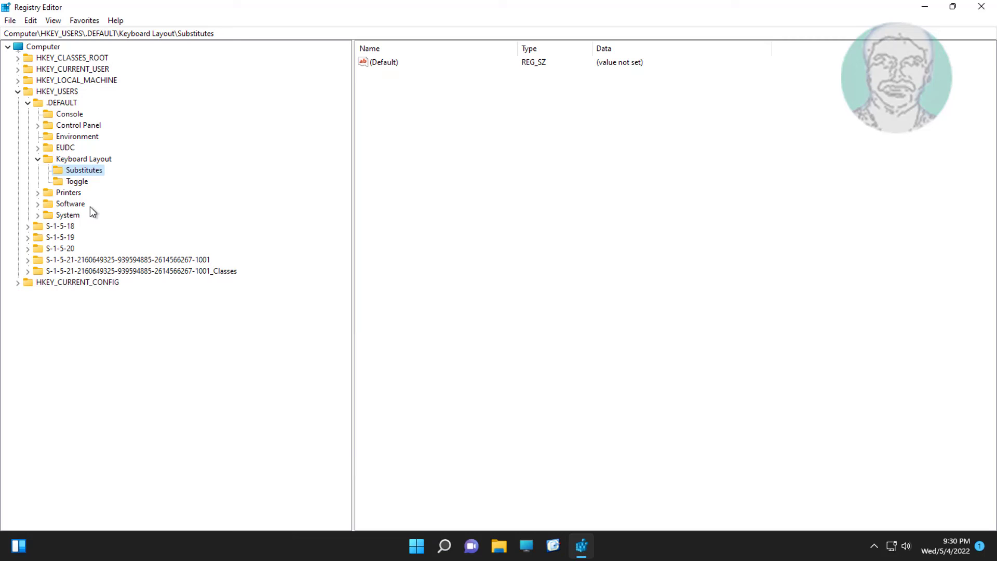
{"action": "left_click", "coordinate": [37, 158]}
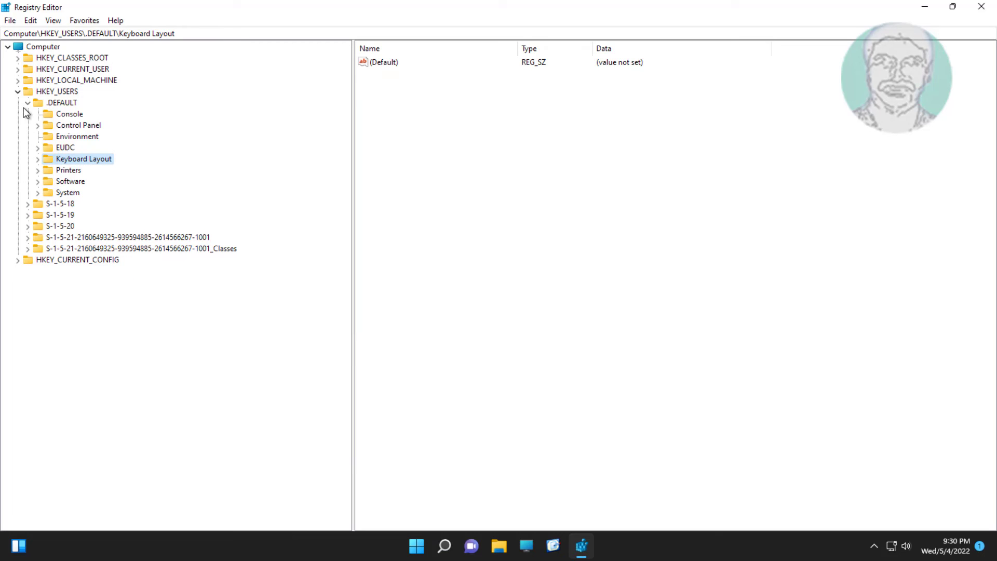
{"action": "left_click", "coordinate": [17, 92]}
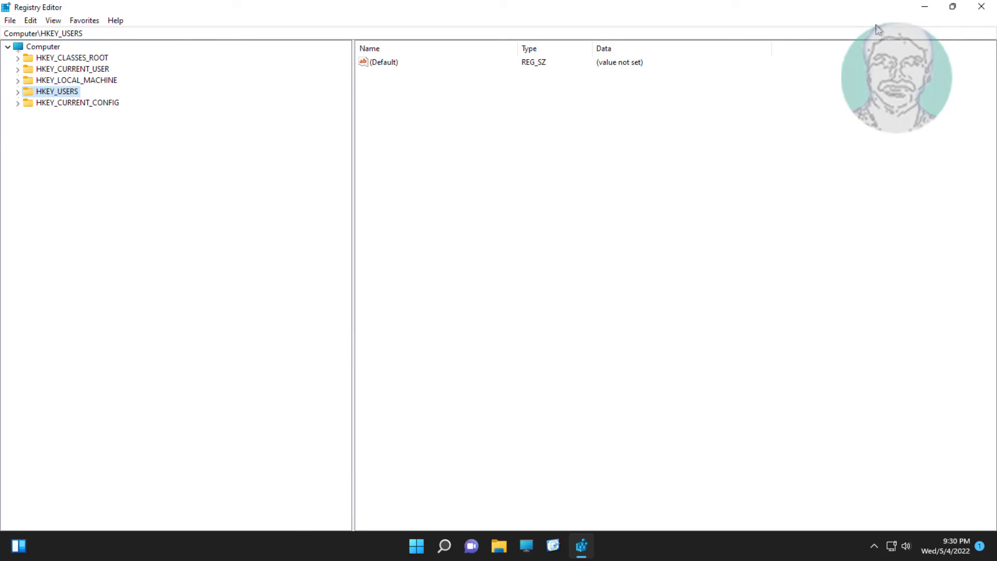